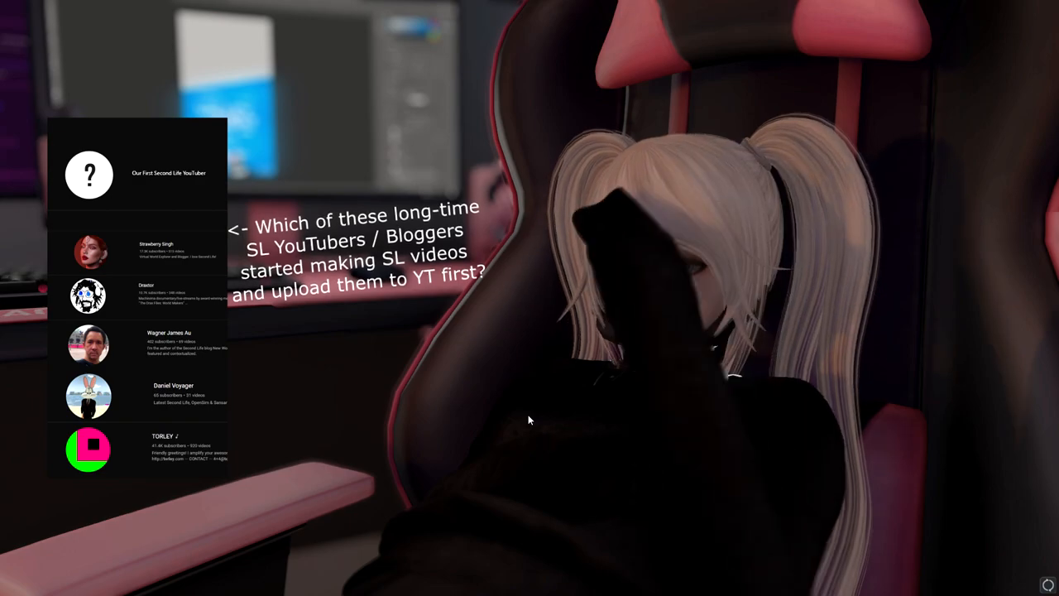
# Open Wagner James Au's Videos tab and scroll down through his uploads grid.
pyautogui.click(87, 345)
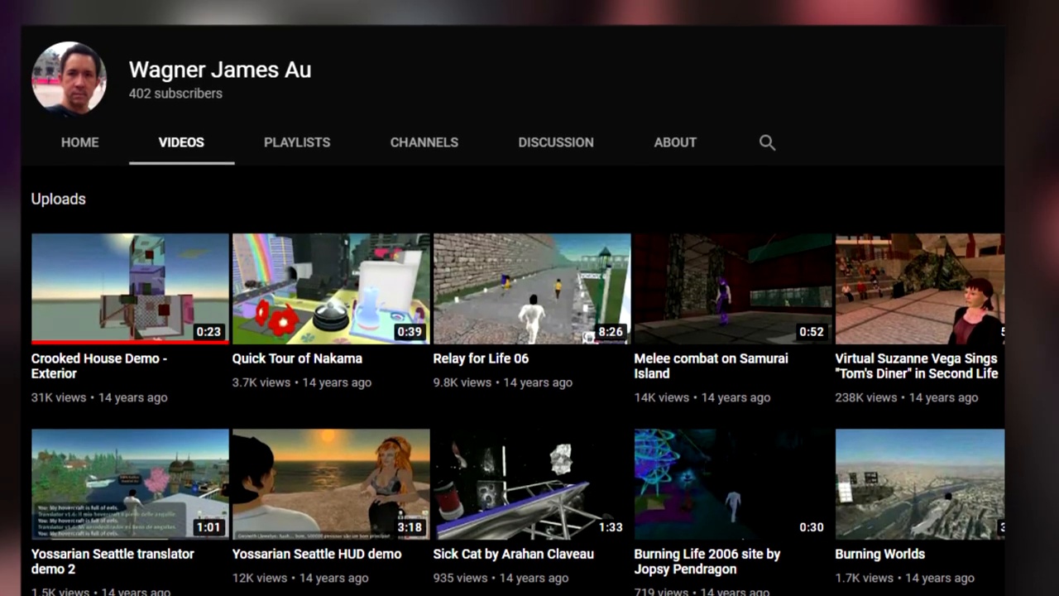
pyautogui.scroll(-3)
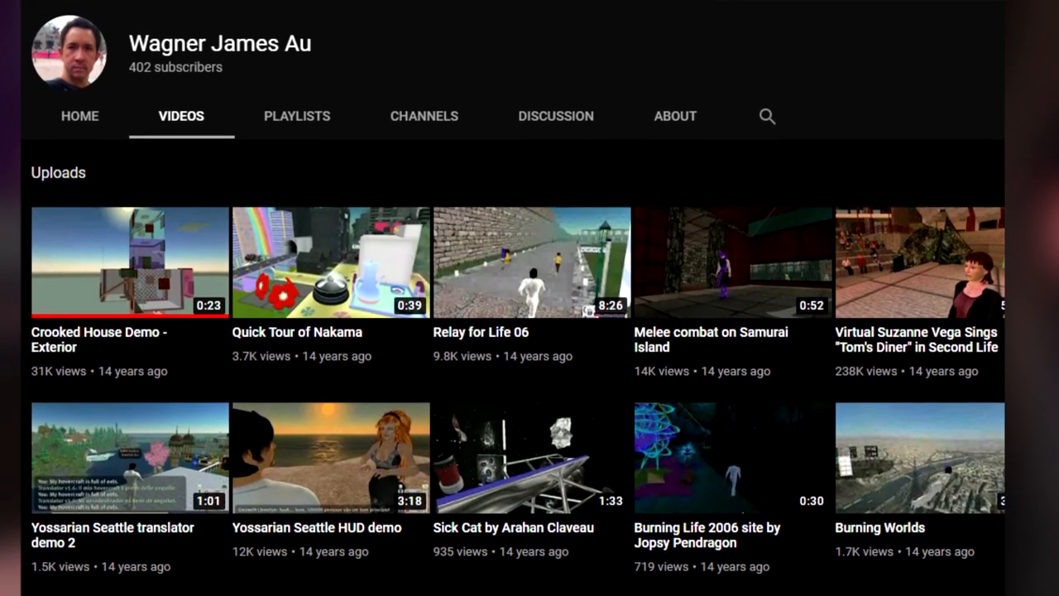
pyautogui.scroll(-3)
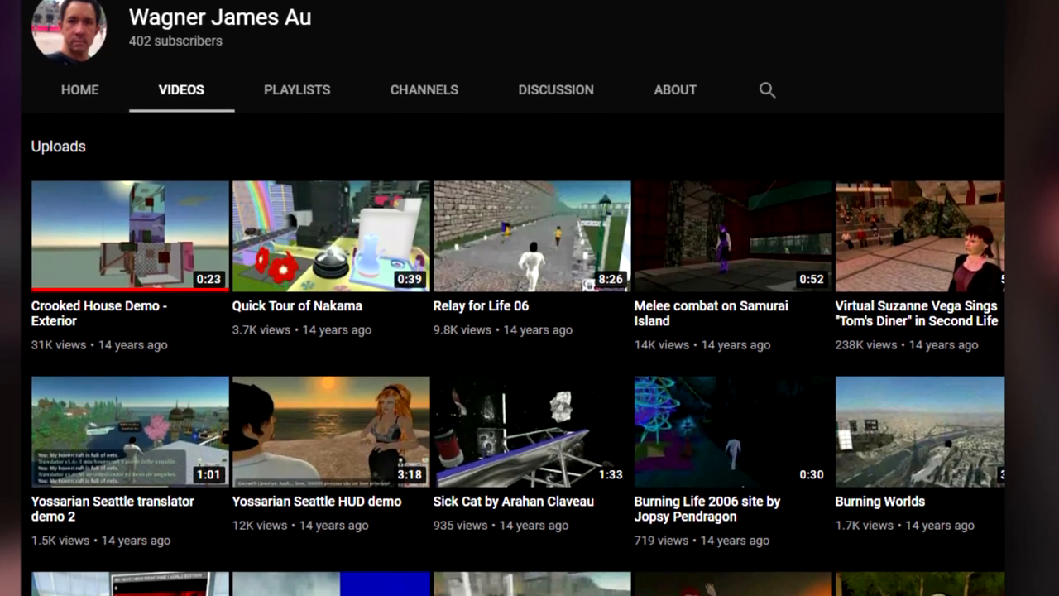
pyautogui.scroll(-3)
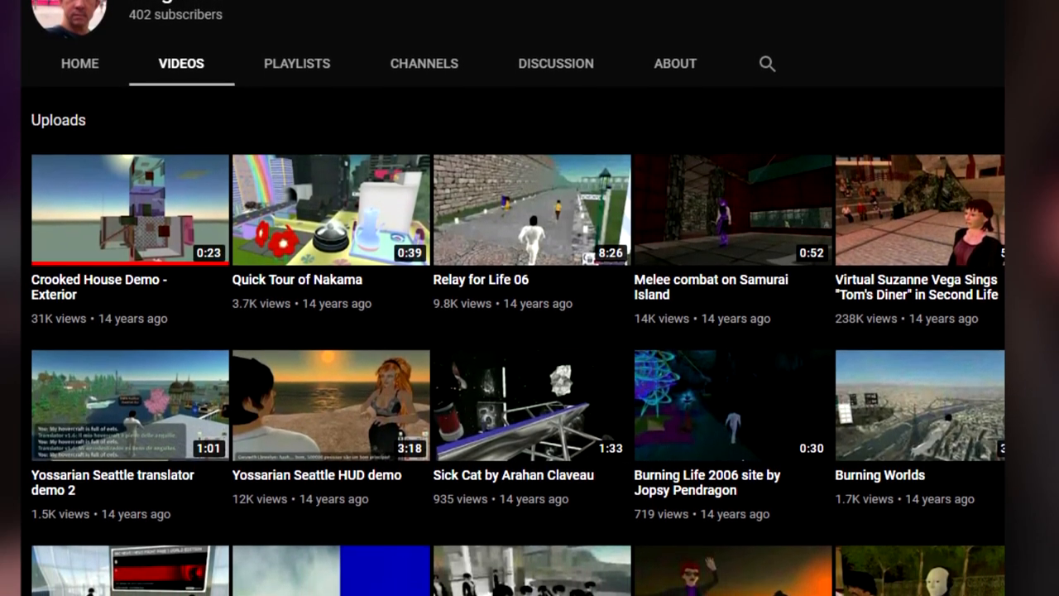
pyautogui.scroll(-3)
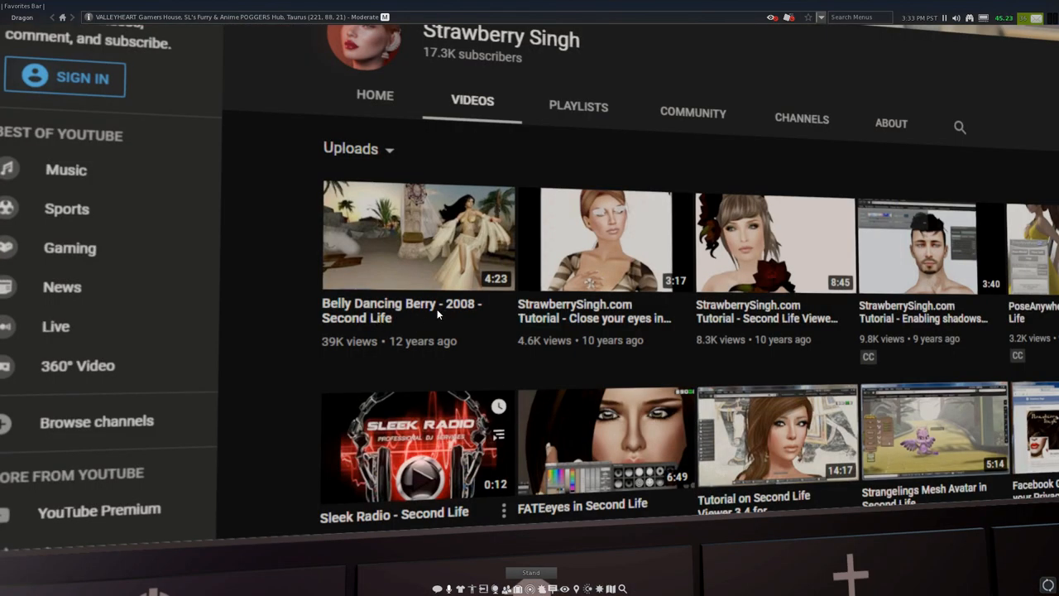
pyautogui.moveTo(480, 304)
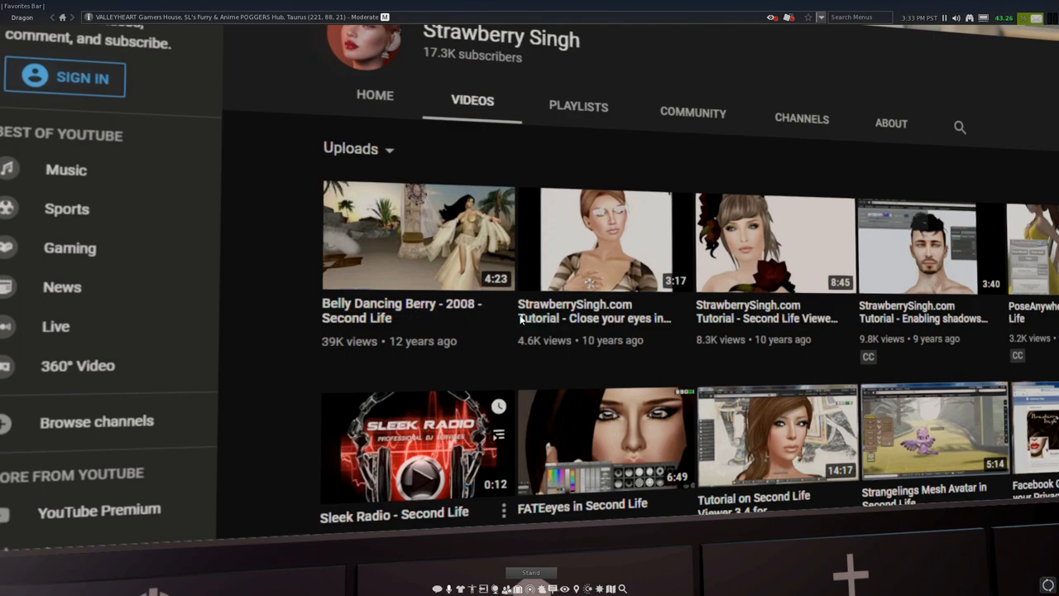
pyautogui.moveTo(627, 364)
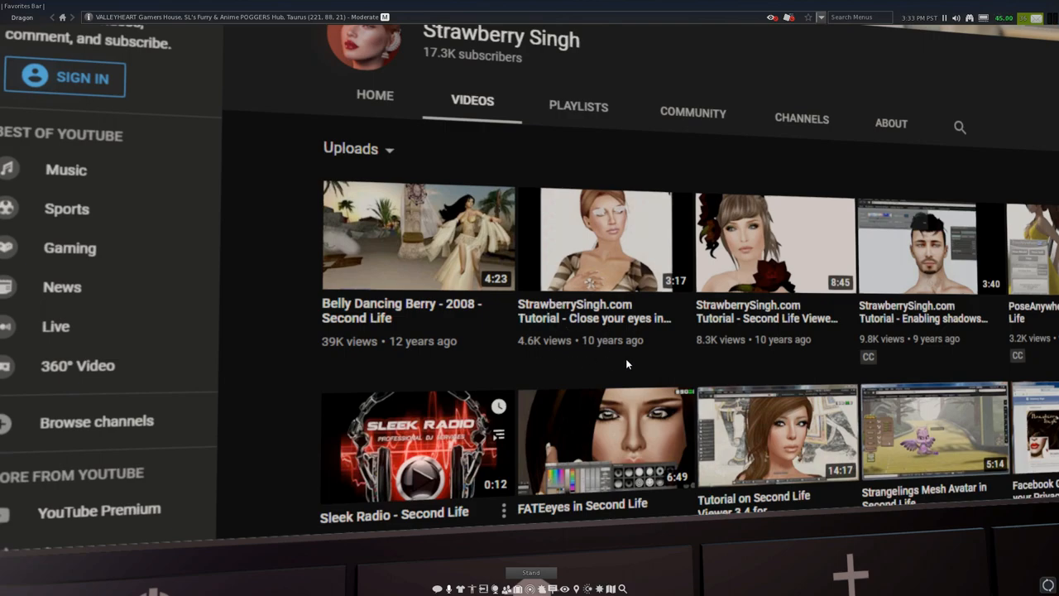
pyautogui.moveTo(623, 326)
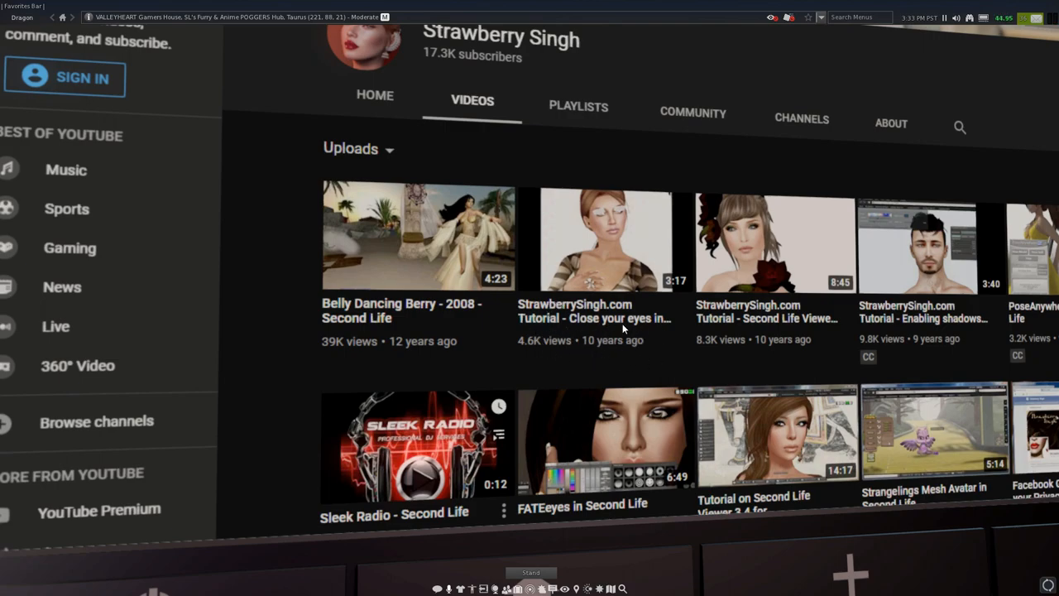
pyautogui.moveTo(581, 273)
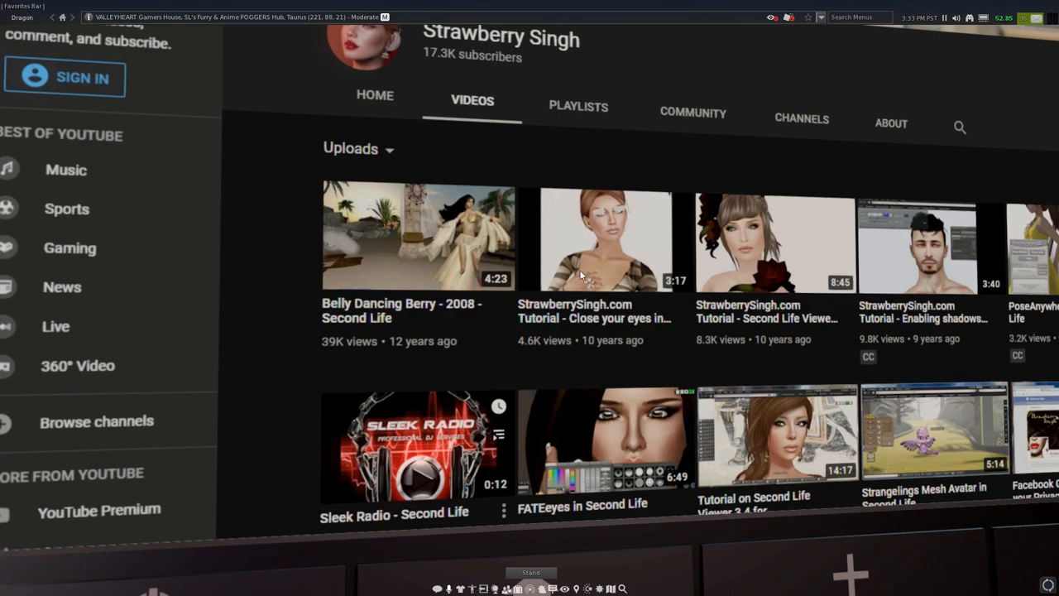
pyautogui.moveTo(672, 283)
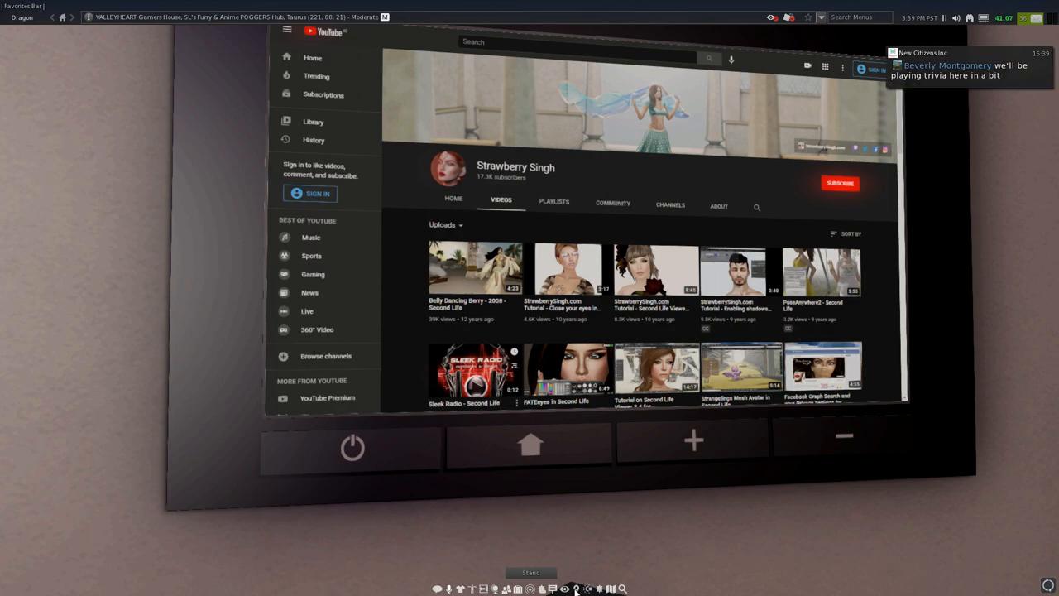
# Play the 'Belly Dancing Berry - 2008 - Second Life' thumbnail.
pyautogui.click(476, 277)
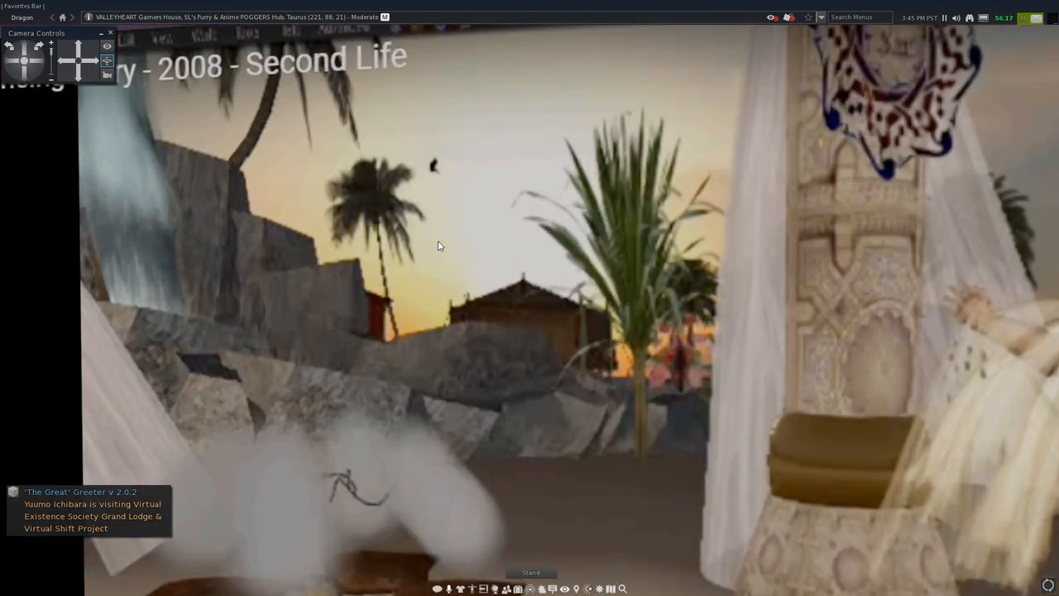
pyautogui.moveTo(199, 147)
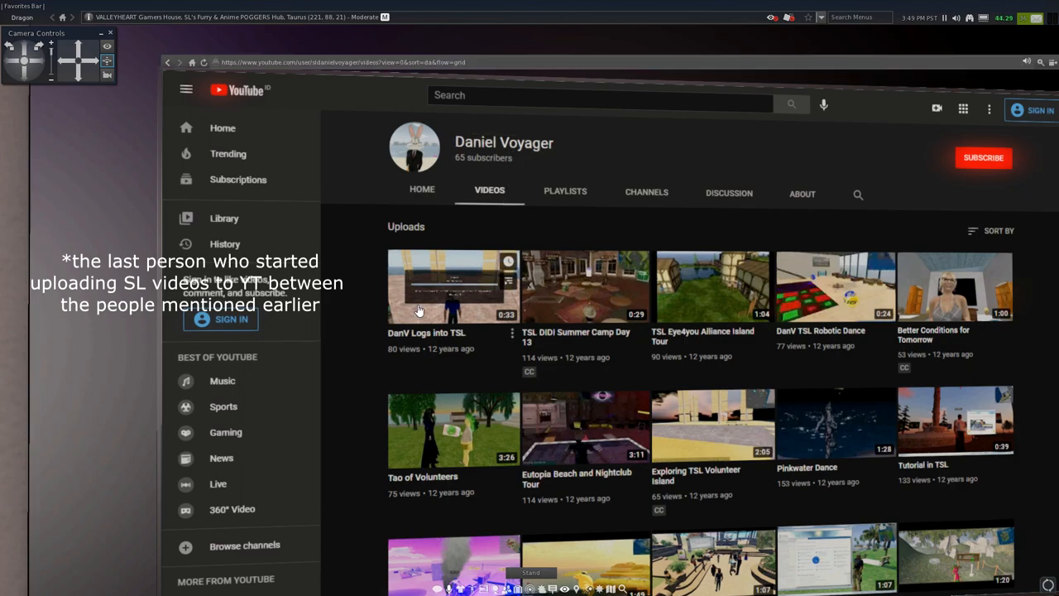
# Play Daniel Voyager's 'DanV Logs into TSL' video.
pyautogui.click(452, 287)
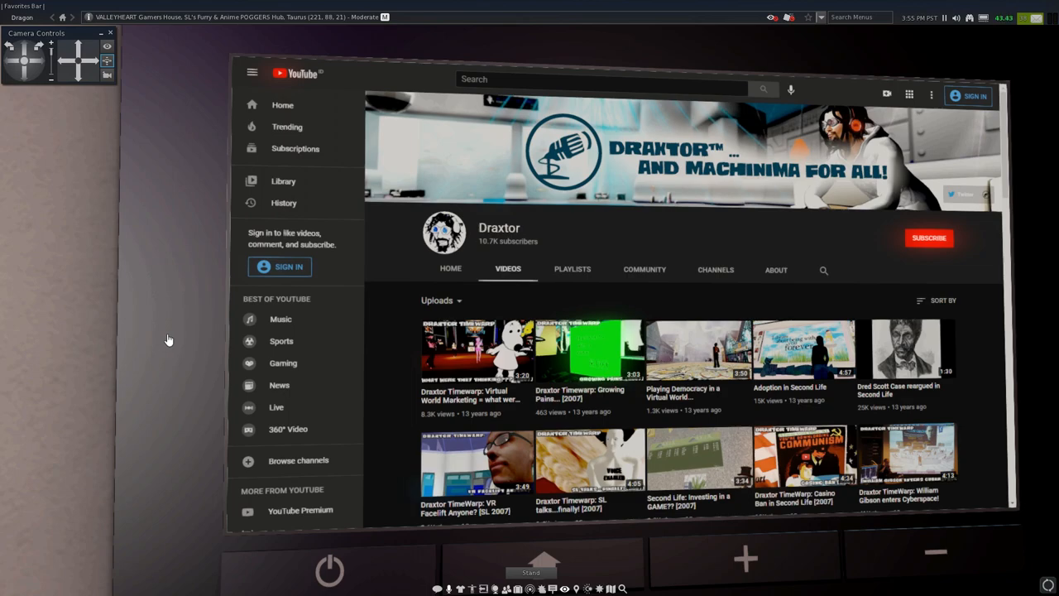
pyautogui.moveTo(477, 191)
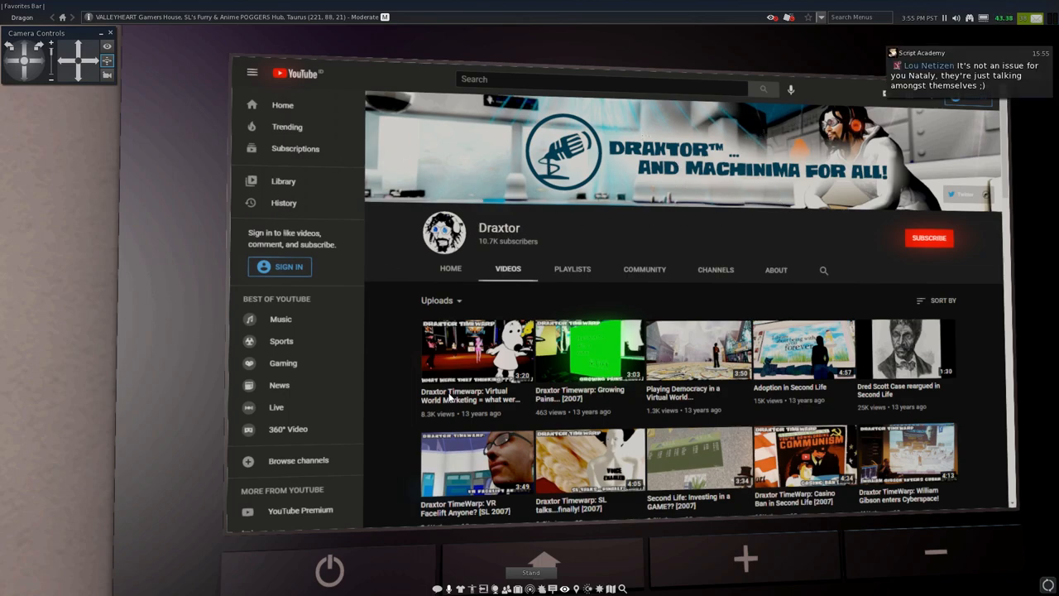
pyautogui.moveTo(452, 352)
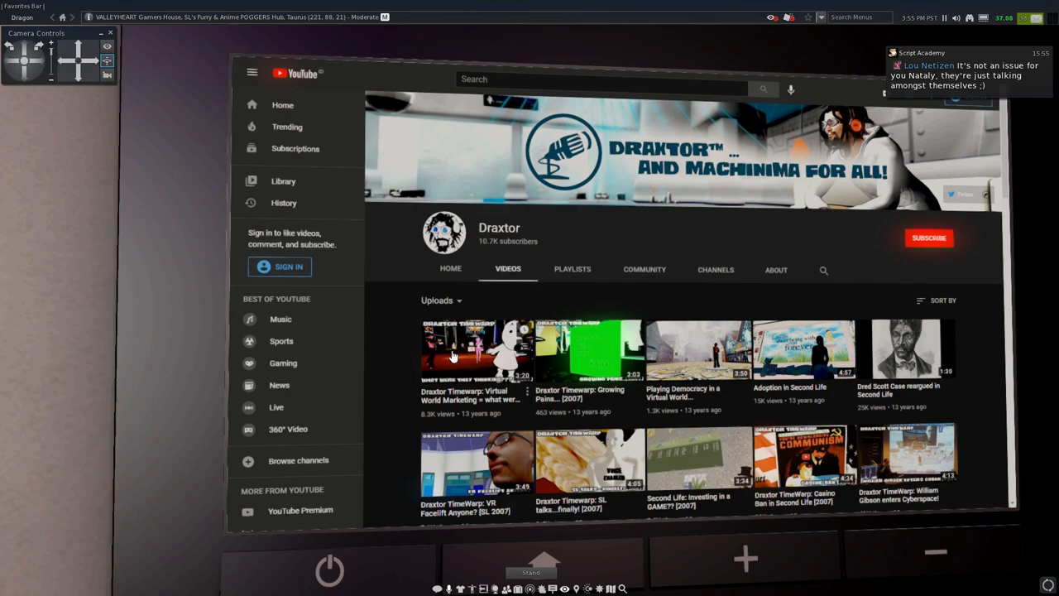
# Play 'Timewarp: Virtual World Marketing', the first video in Draxtor's uploads.
pyautogui.scroll(-3)
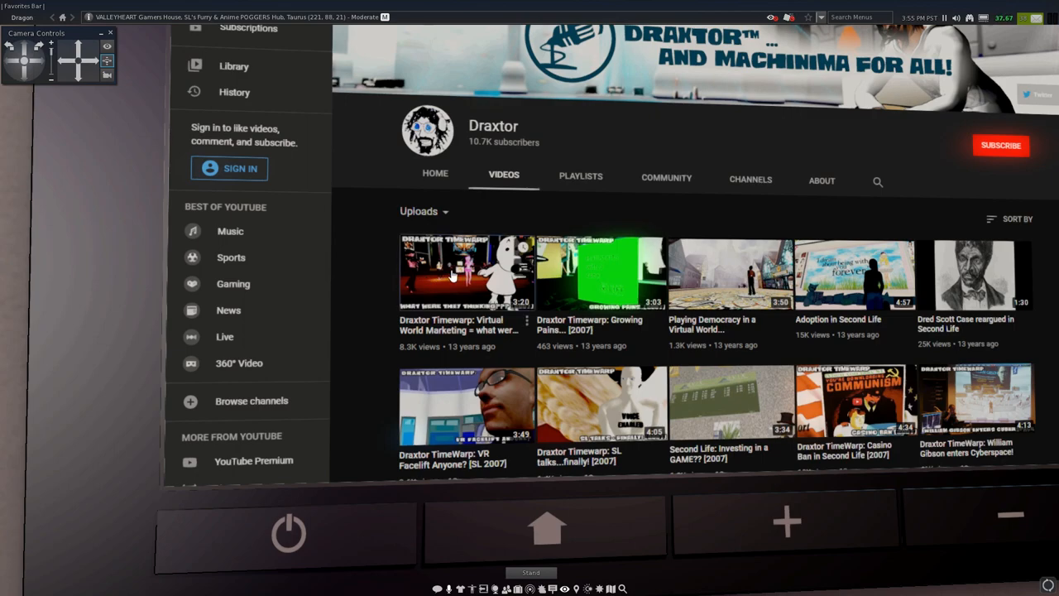
pyautogui.click(467, 273)
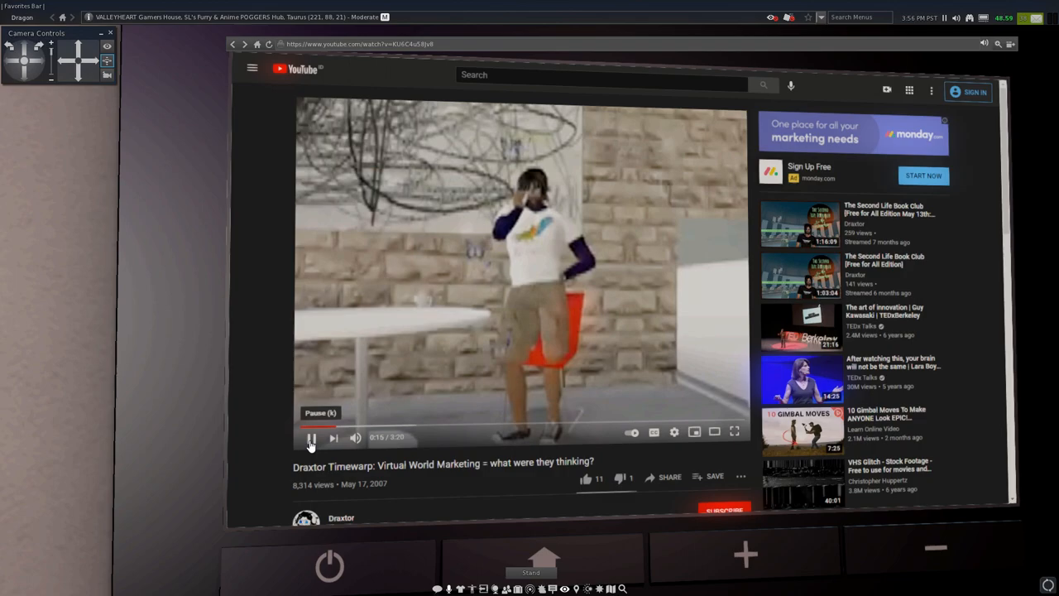
pyautogui.click(308, 438)
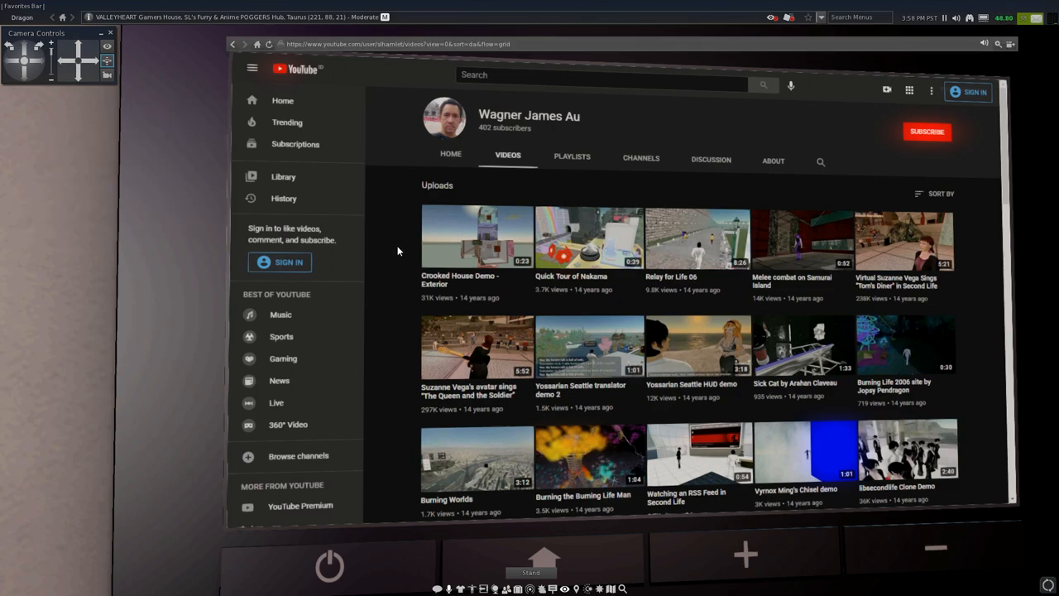
pyautogui.moveTo(366, 309)
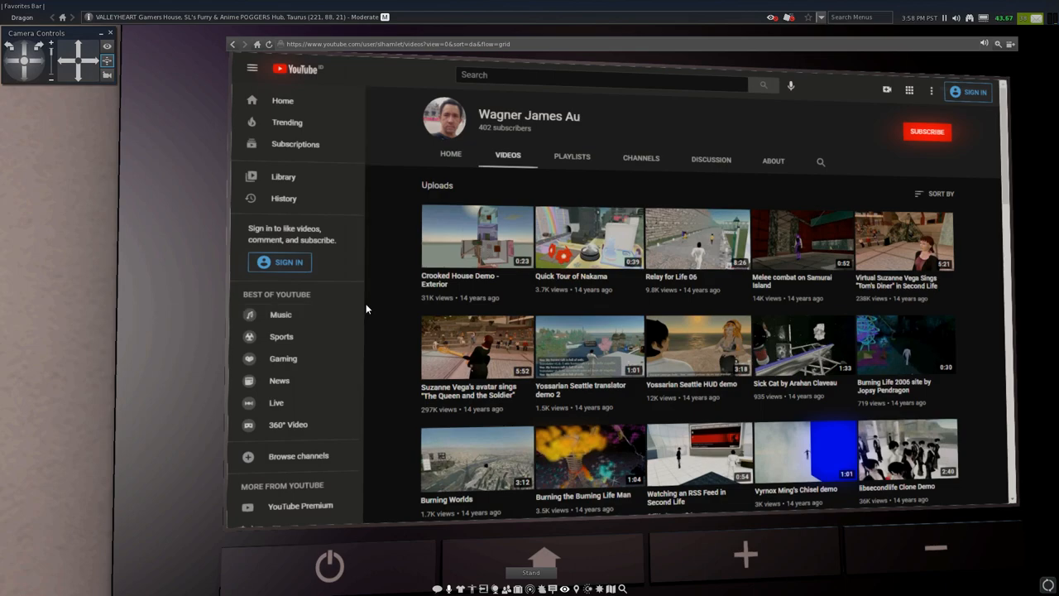
# Start Wagner James Au's 'Crooked House Demo - Exterior' video from his uploads.
pyautogui.click(476, 240)
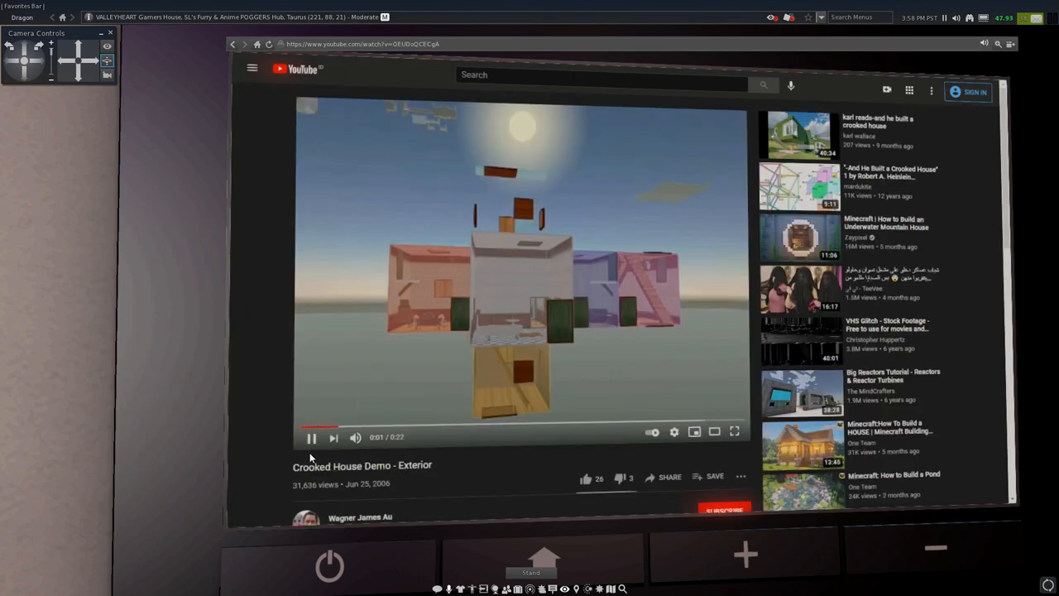
# Pause the Crooked House Demo, resume it briefly, then pause again.
pyautogui.click(310, 437)
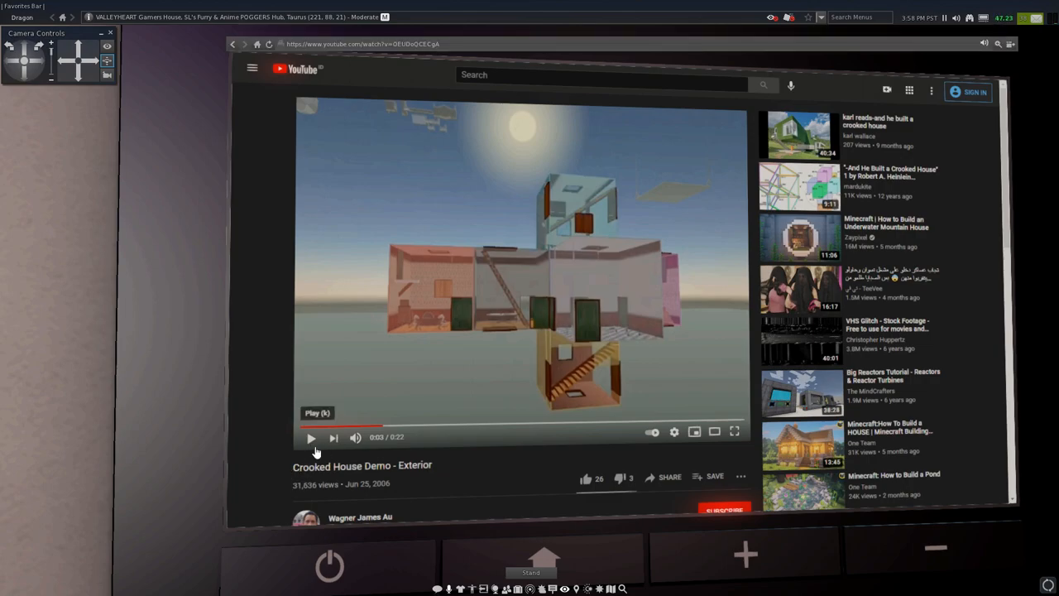
pyautogui.click(311, 438)
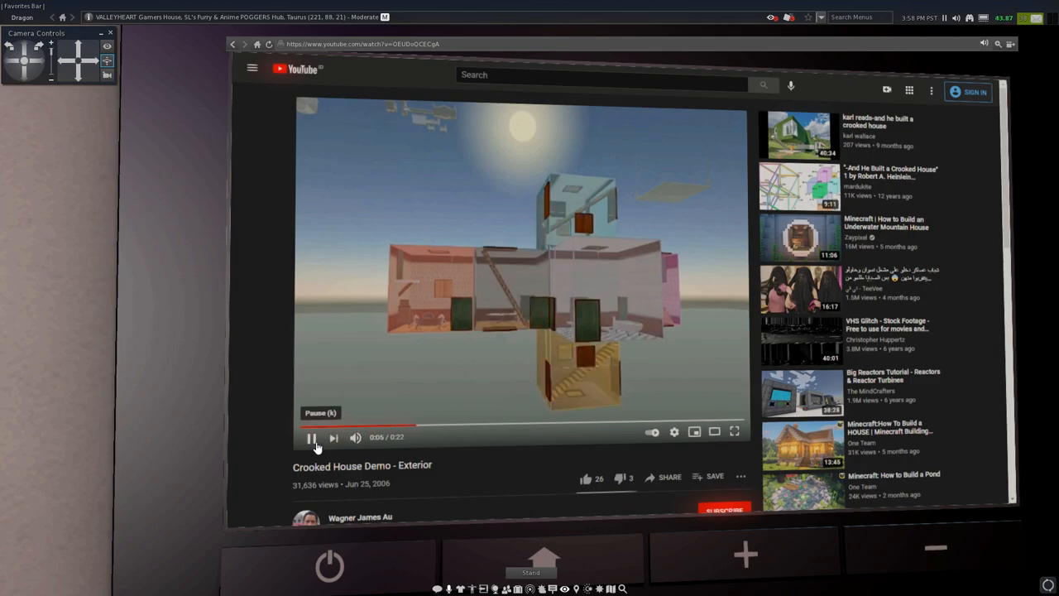
pyautogui.click(309, 437)
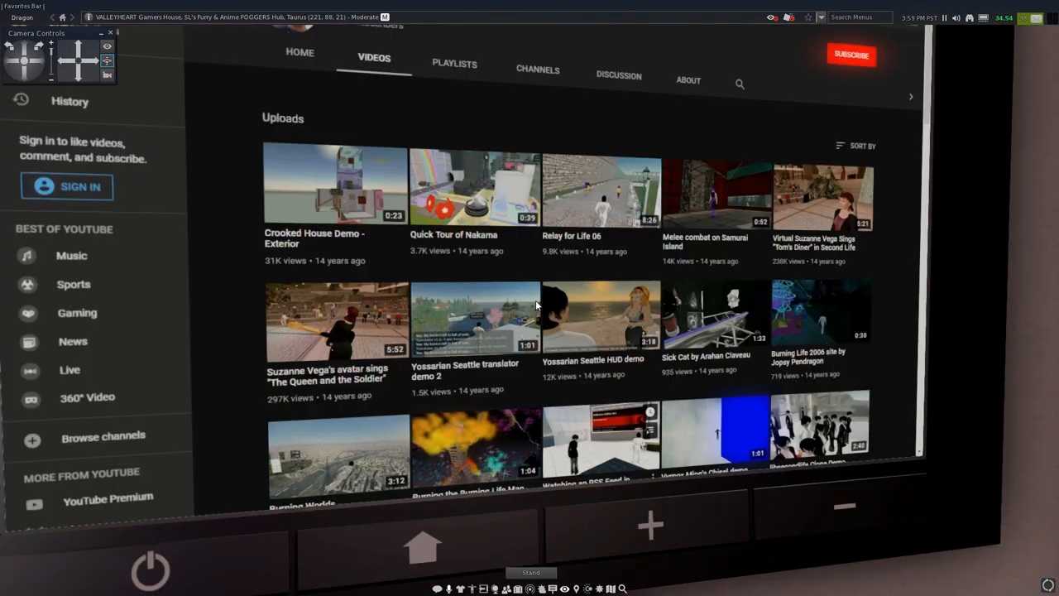
pyautogui.moveTo(463, 246)
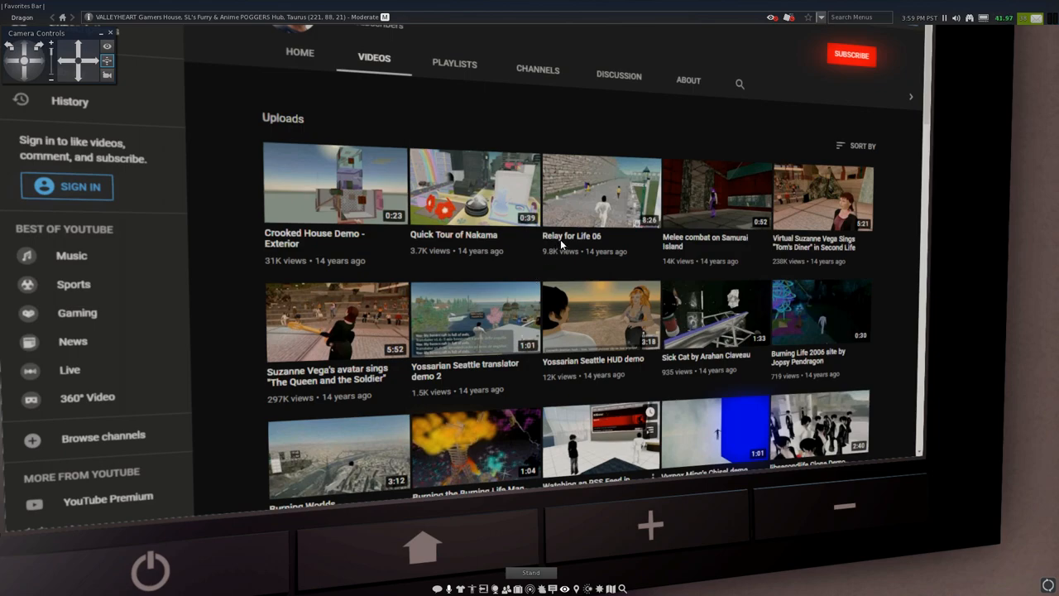
pyautogui.moveTo(251, 415)
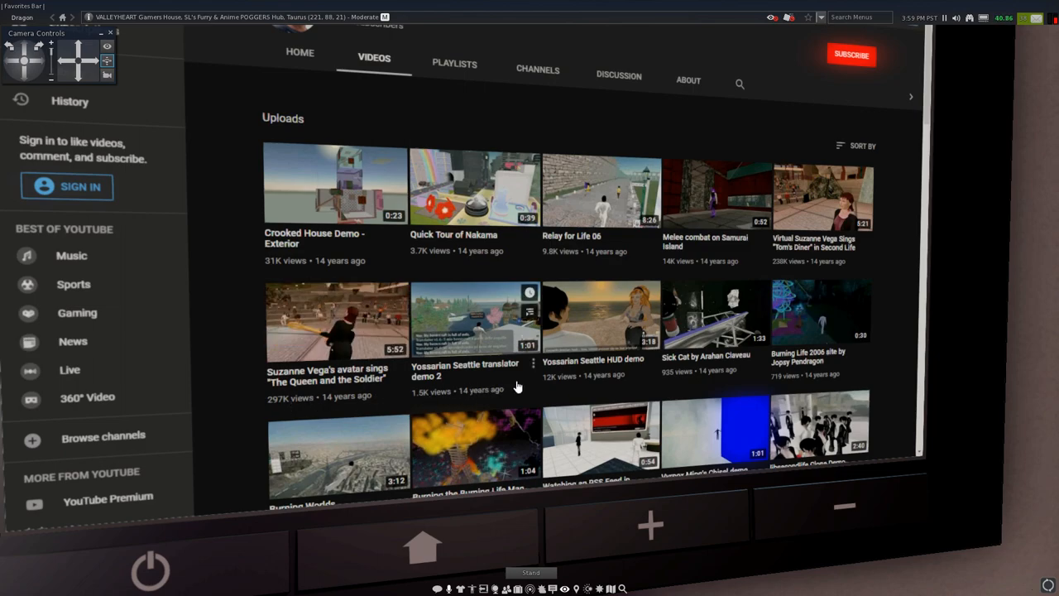
pyautogui.moveTo(540, 385)
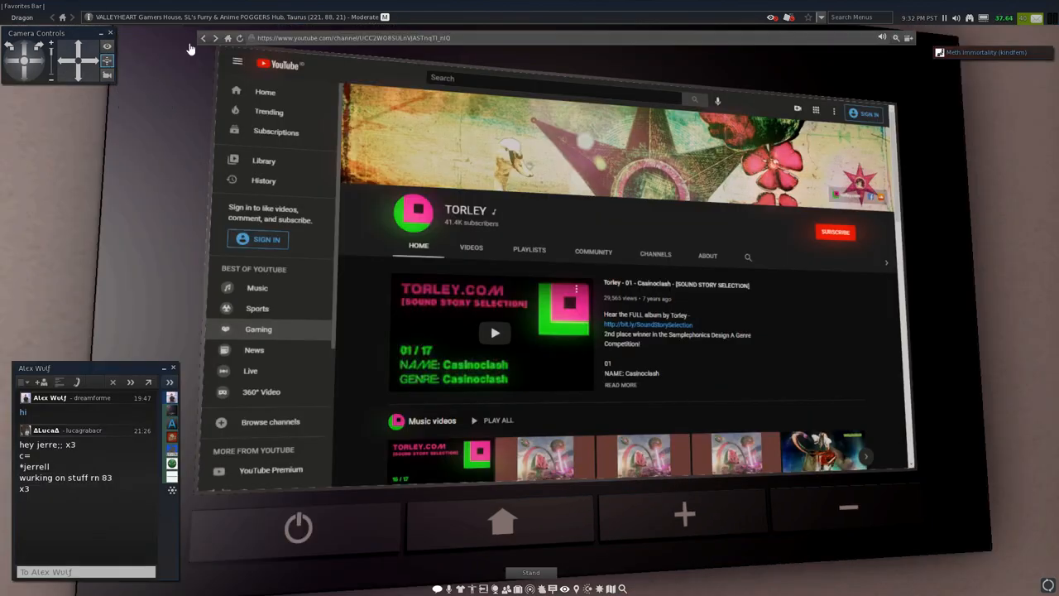
pyautogui.moveTo(201, 39)
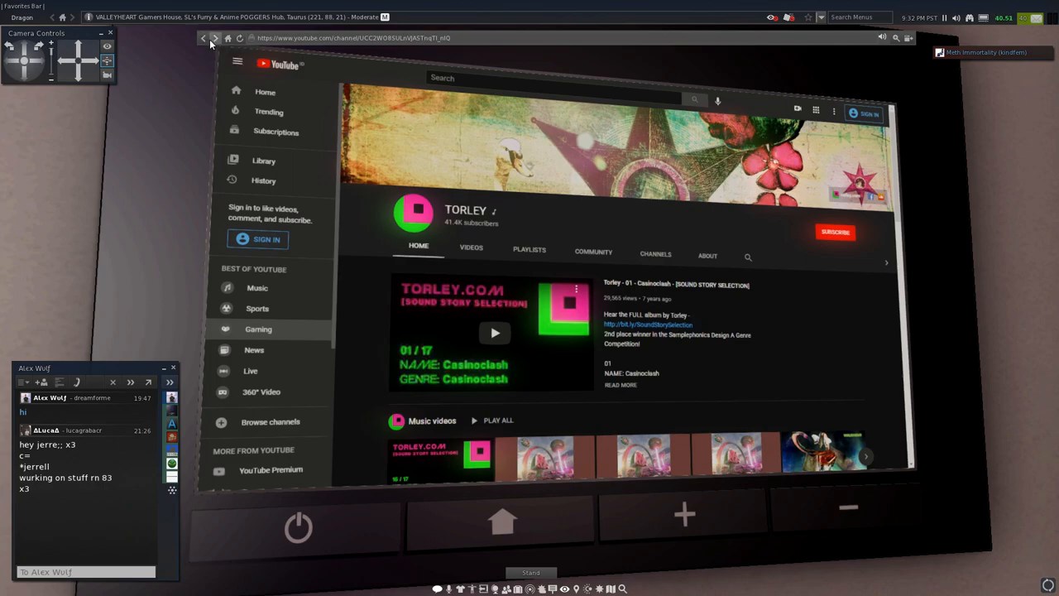
# Go back one page from TORLEY's channel with the browser Back arrow.
pyautogui.click(494, 333)
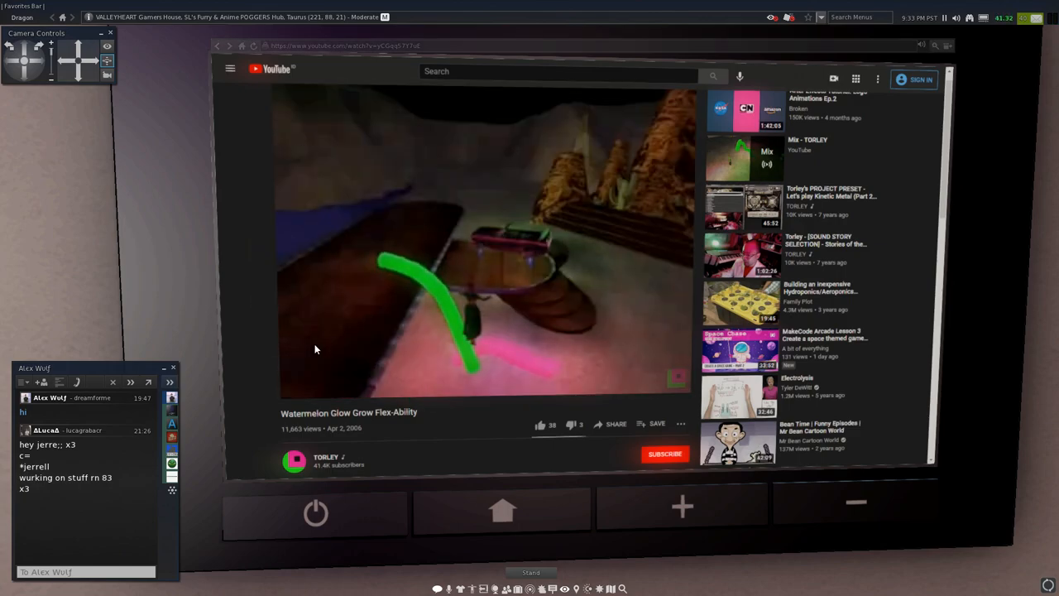
# Start playing TORLEY's 'Watermelon Glow Grow Flex-Ability' video in the player.
pyautogui.click(297, 388)
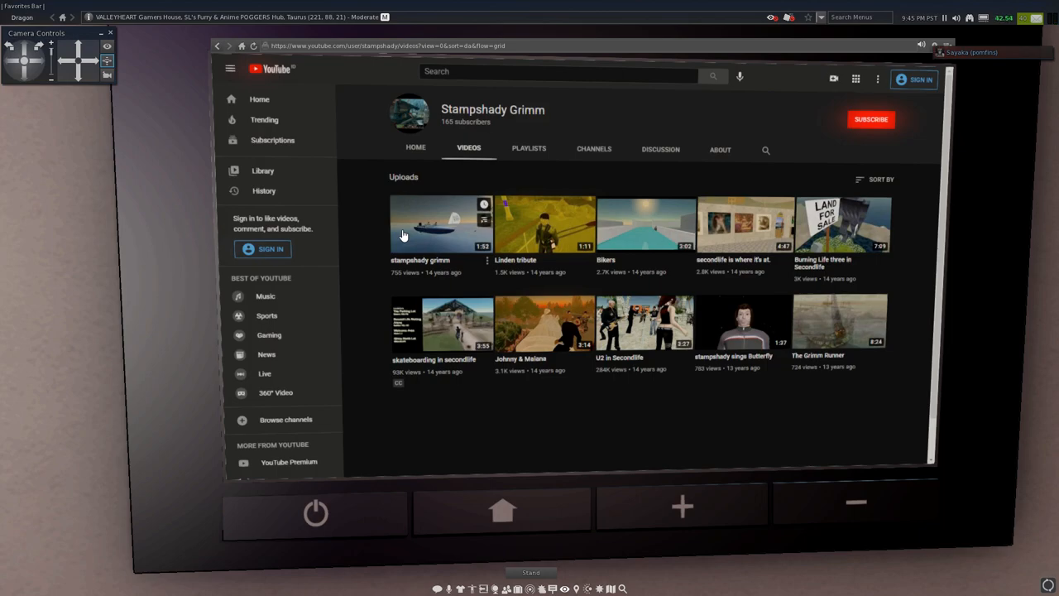
# Open the 'stampshady grimm' boat ride video from Stampshady Grimm's uploads.
pyautogui.click(437, 224)
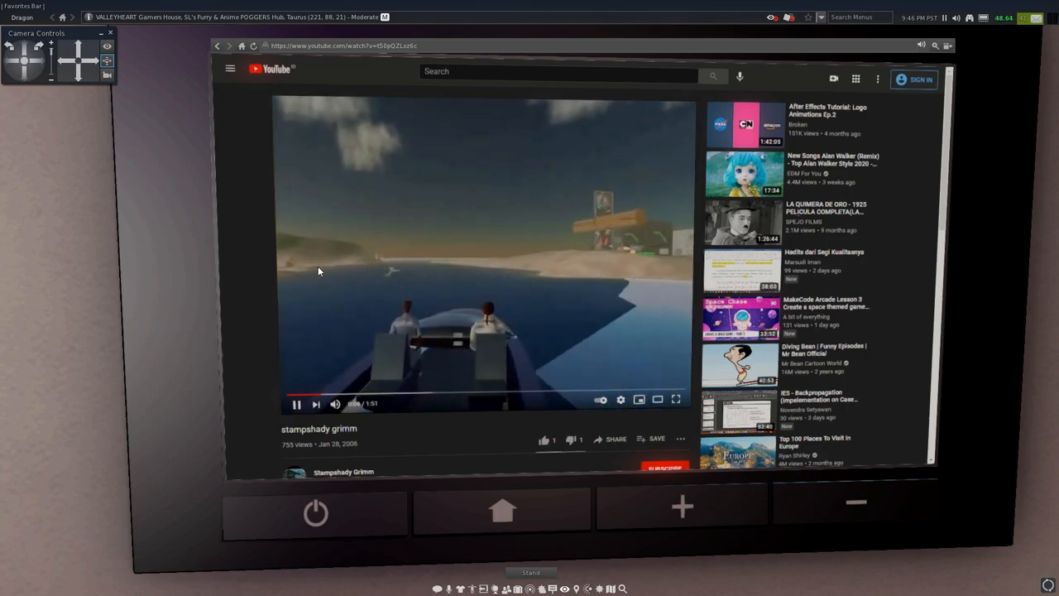
# Pause and resume the boat ride video, then seek ahead on its progress bar.
pyautogui.click(295, 403)
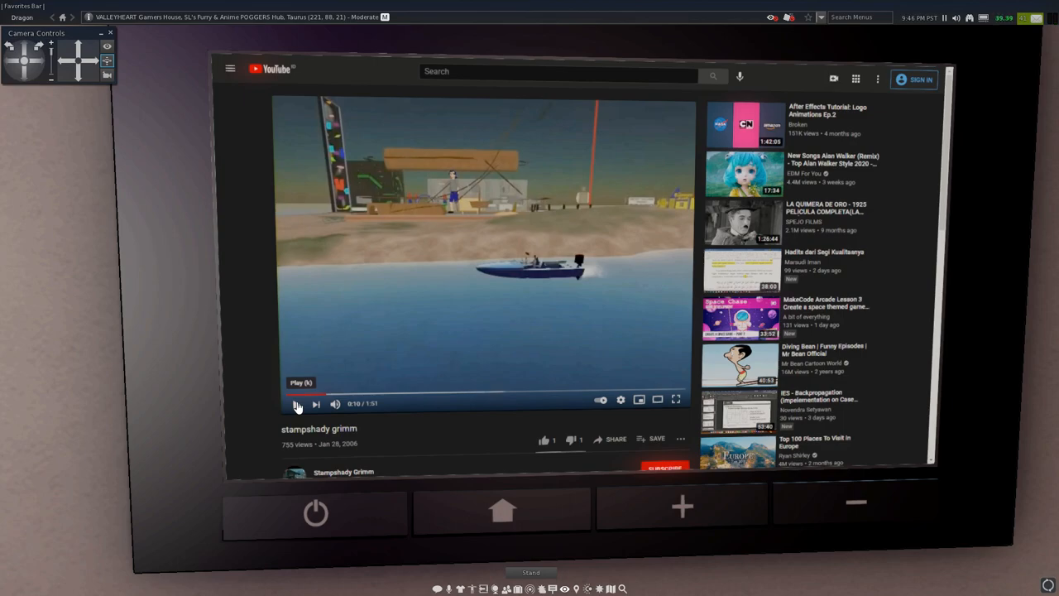
pyautogui.click(296, 404)
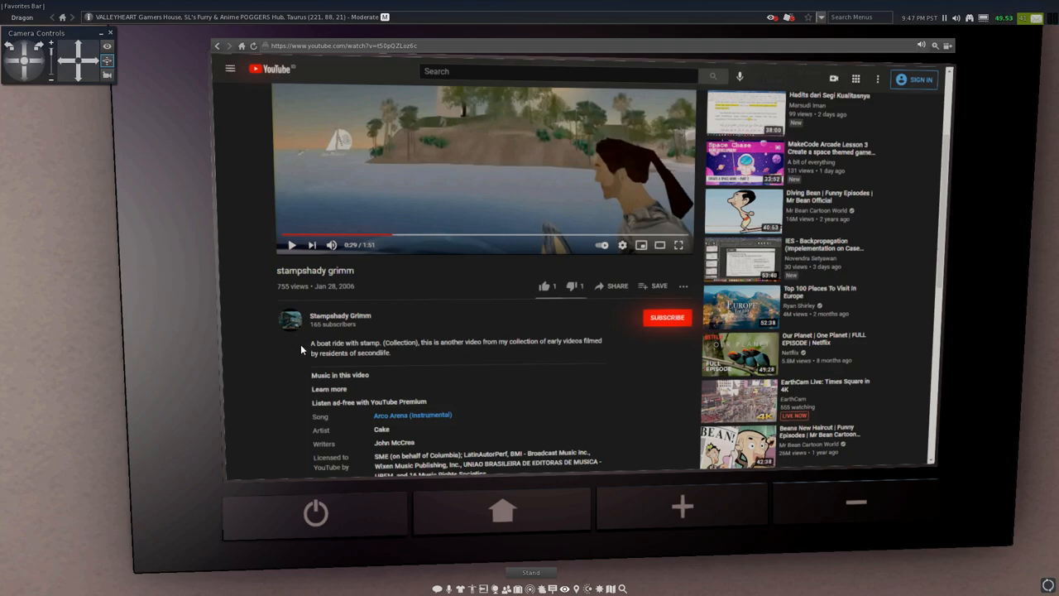
pyautogui.doubleClick(364, 341)
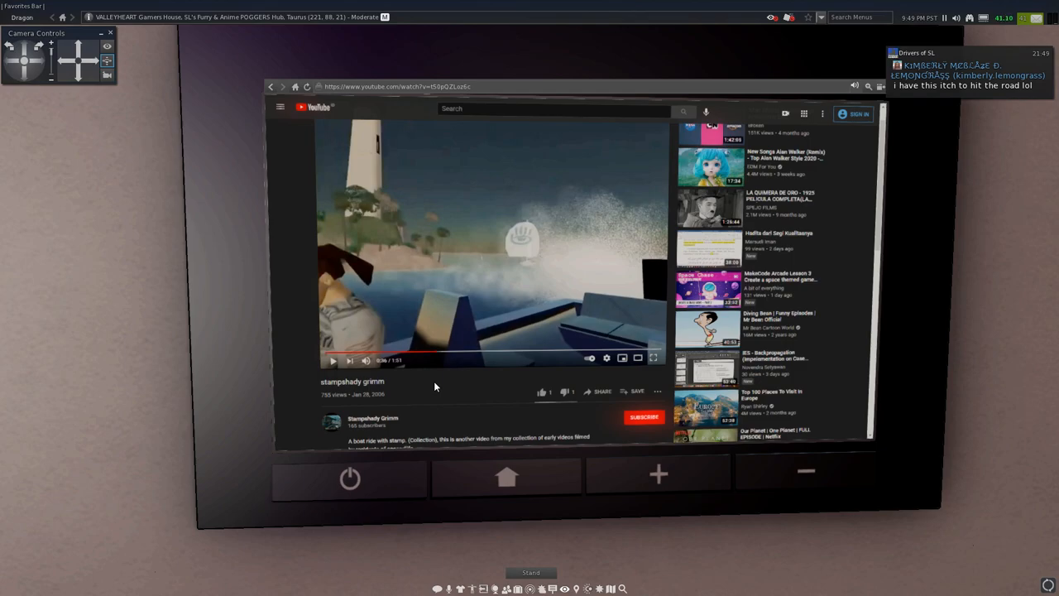
pyautogui.moveTo(462, 358)
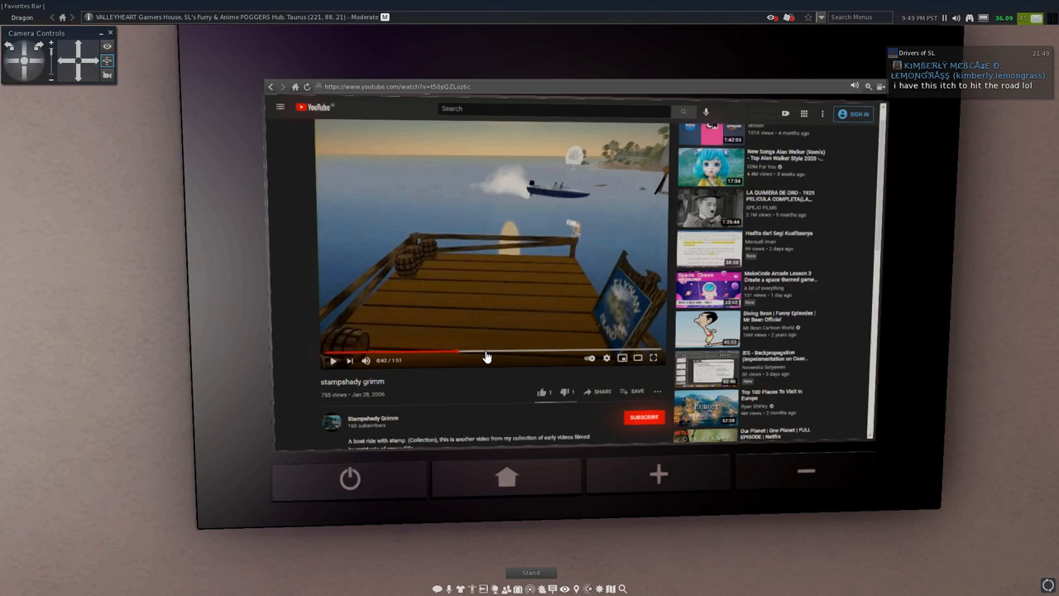
pyautogui.moveTo(487, 357)
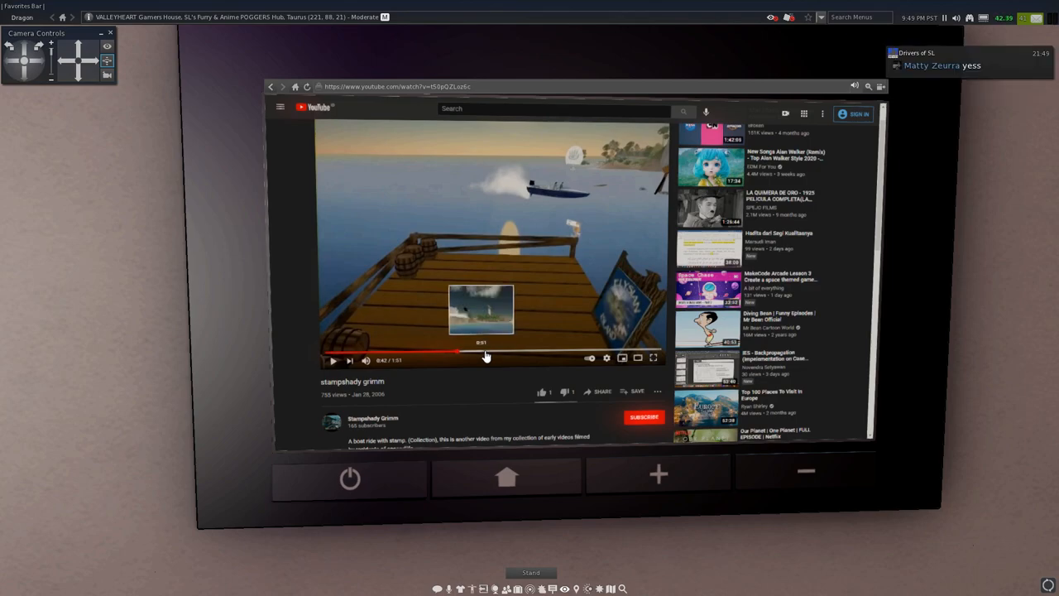
pyautogui.click(511, 357)
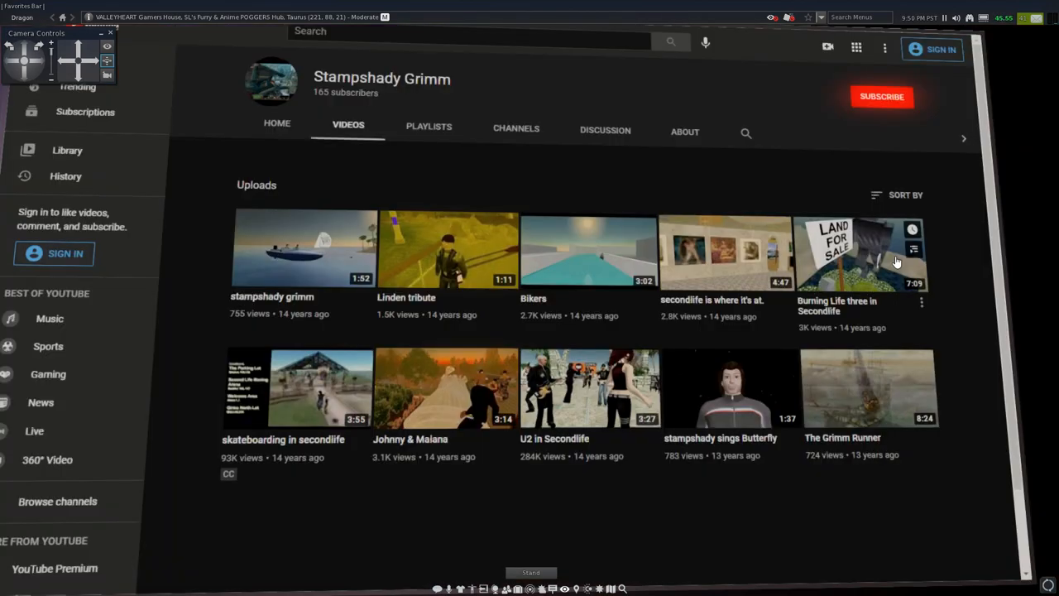
pyautogui.moveTo(564, 296)
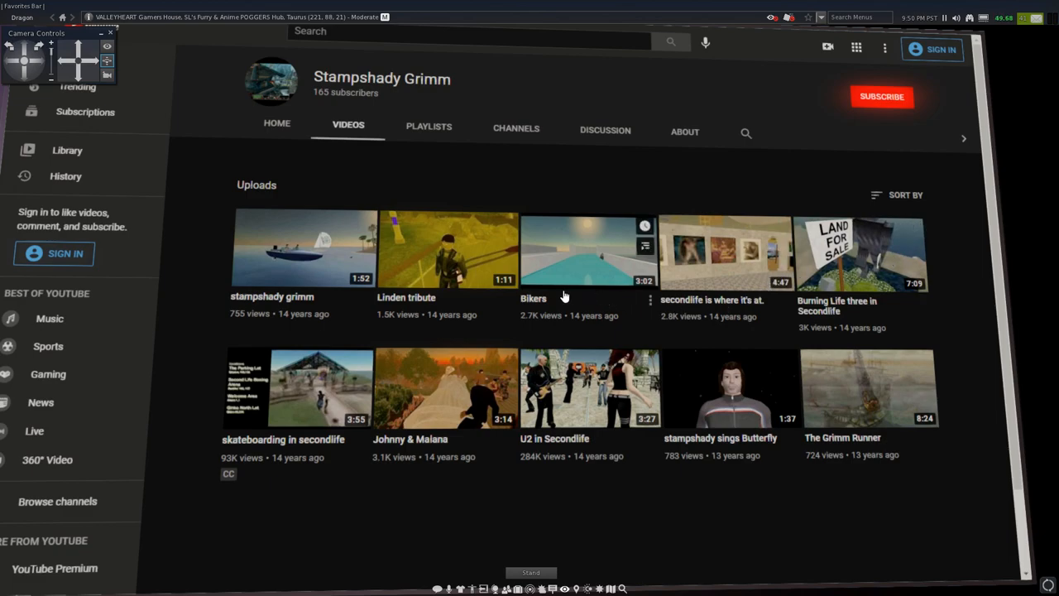
pyautogui.moveTo(432, 266)
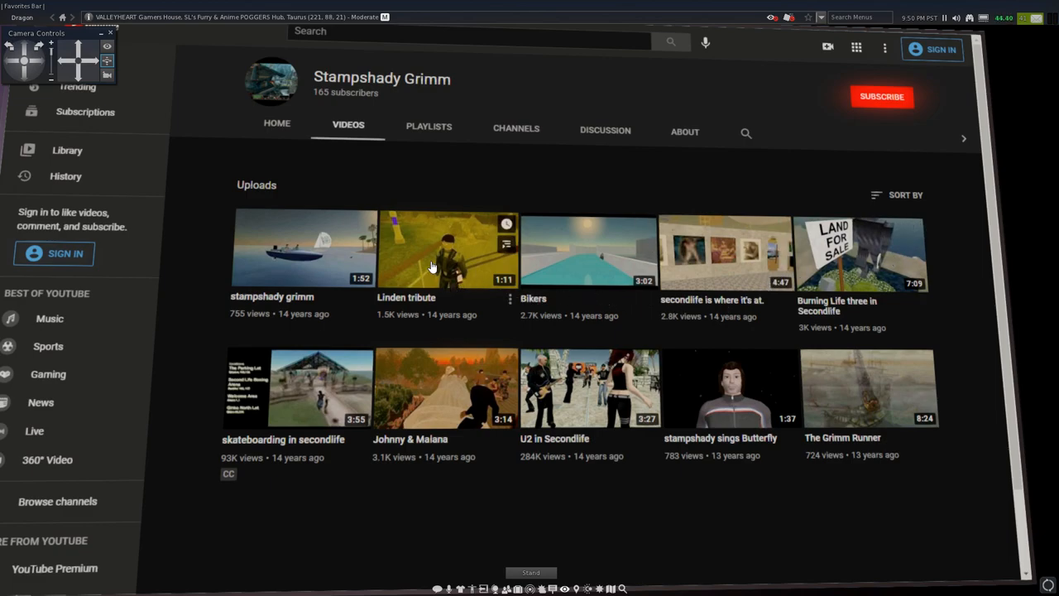